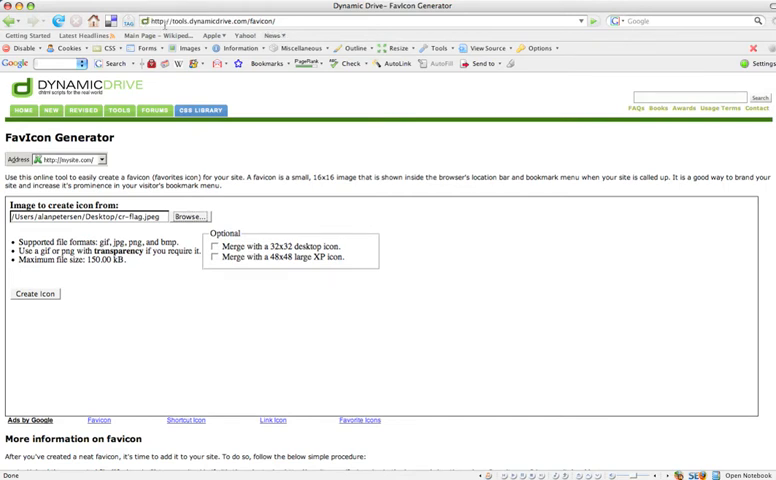
mouse_move(140, 23)
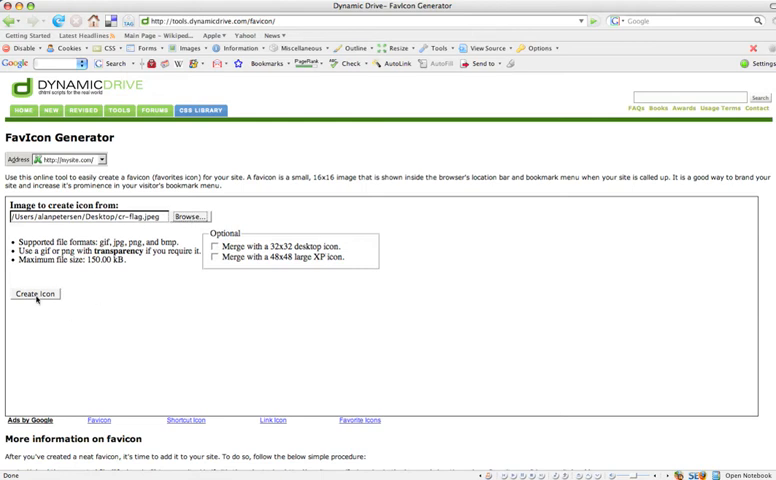
Generate the 16×16 favicon preview from the cr-flag.jpeg image with Create Icon
click(37, 293)
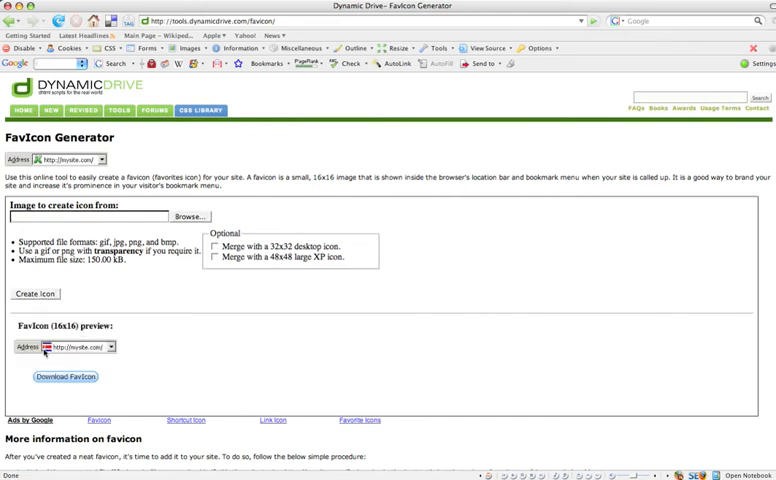
mouse_move(45, 353)
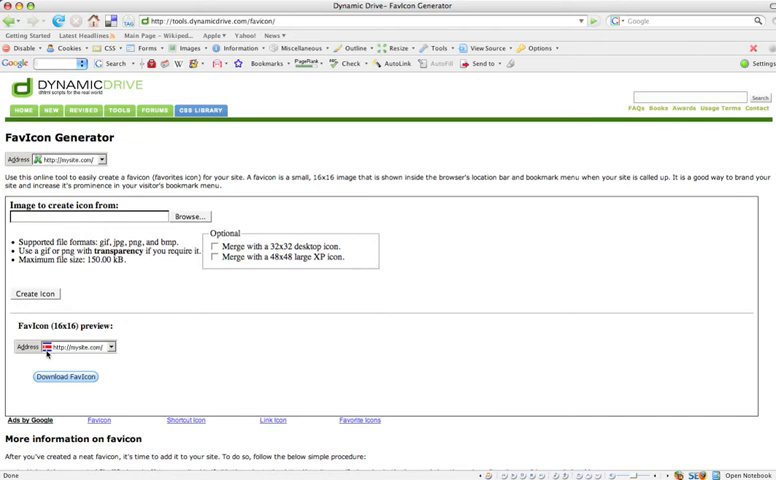
Download favicon.ico and save it to disk
click(65, 377)
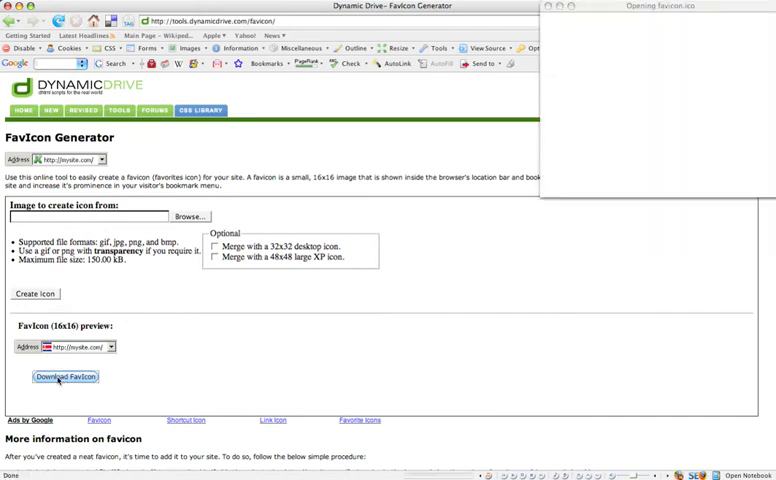
click(65, 377)
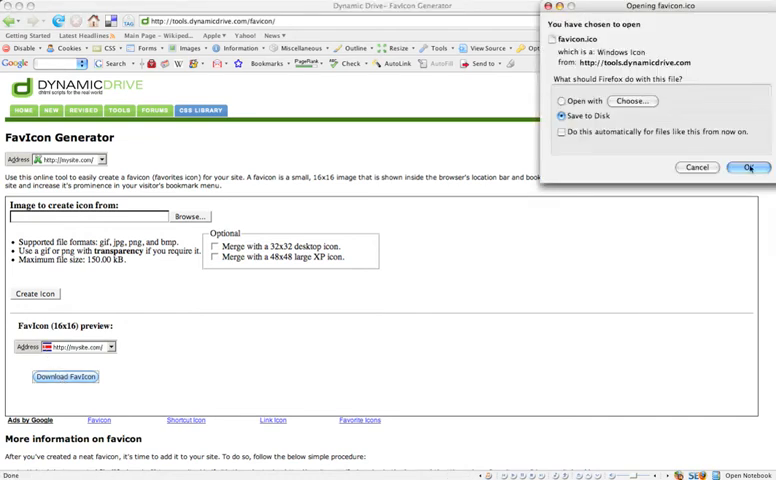
click(748, 167)
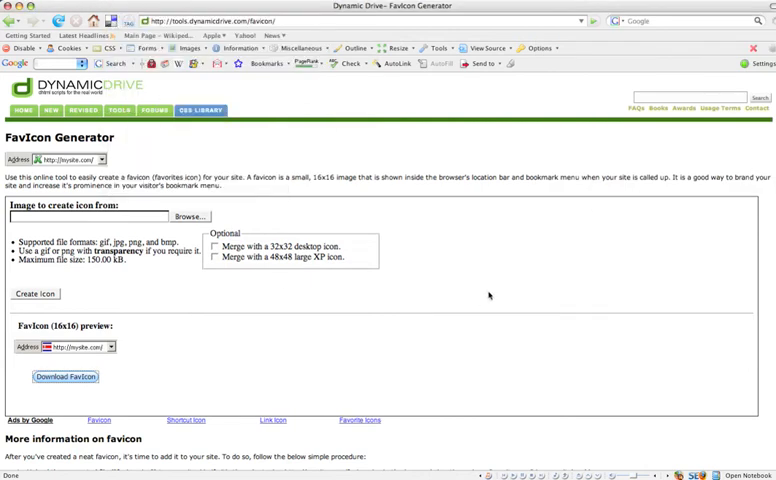
mouse_move(508, 295)
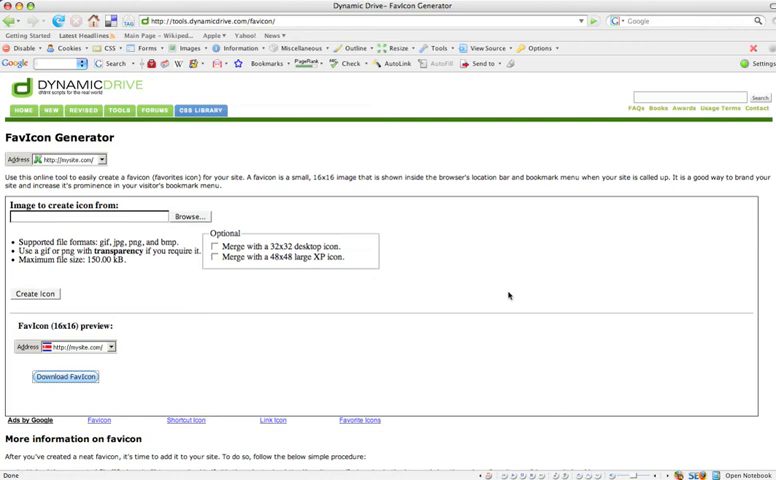
key(volumeup)
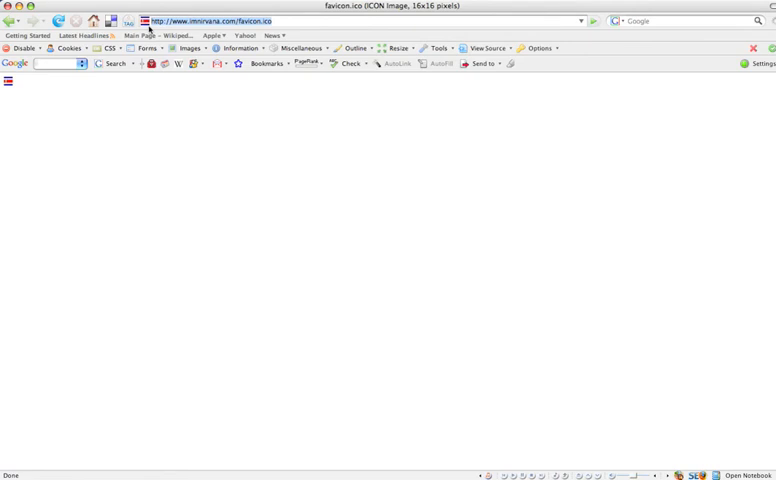
mouse_move(3, 122)
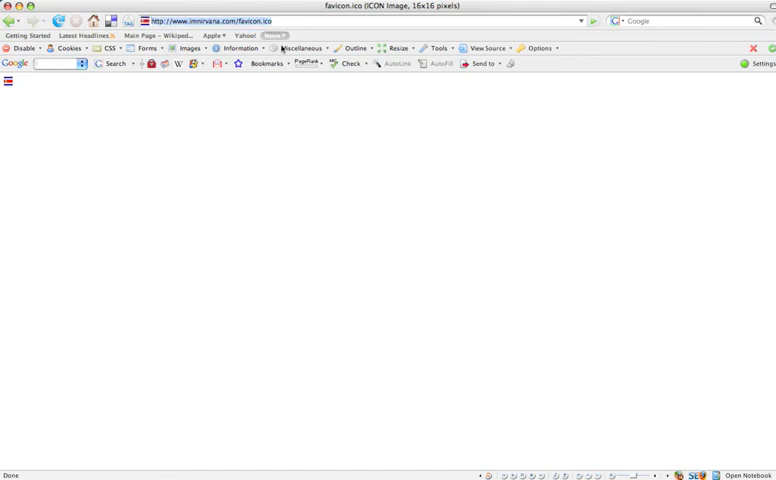
key(cmd+tab)
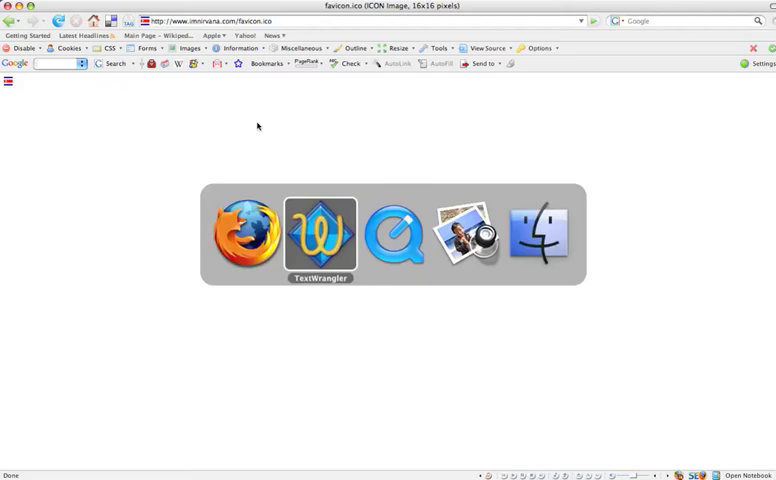
click(320, 235)
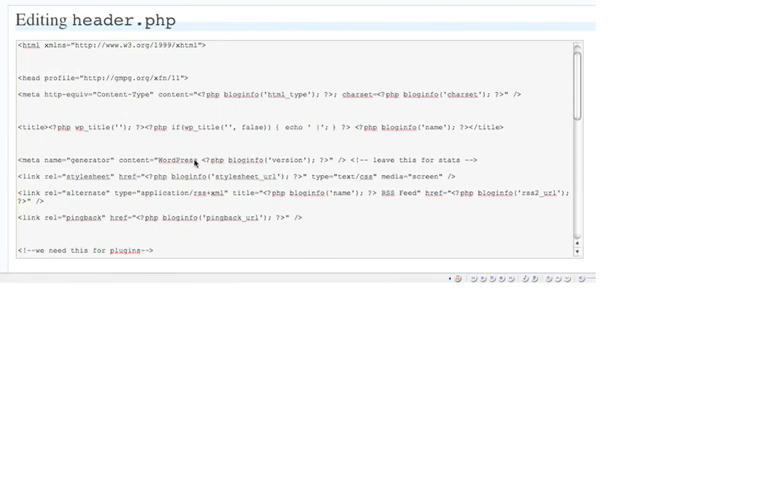
mouse_move(560, 95)
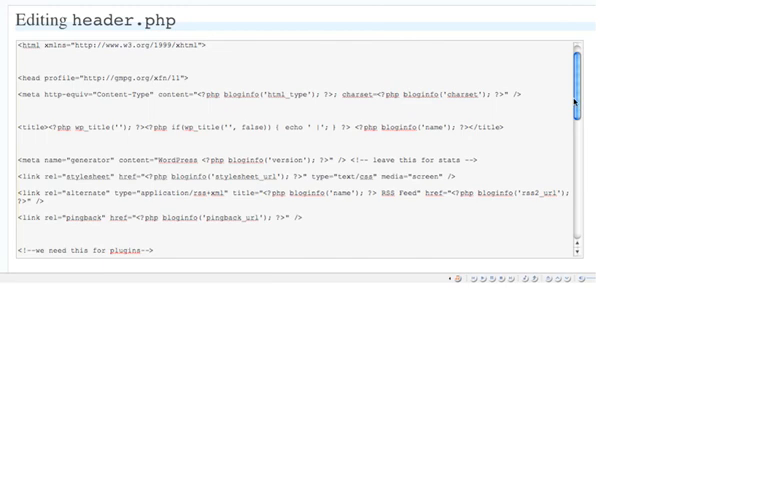
scroll(down, 3)
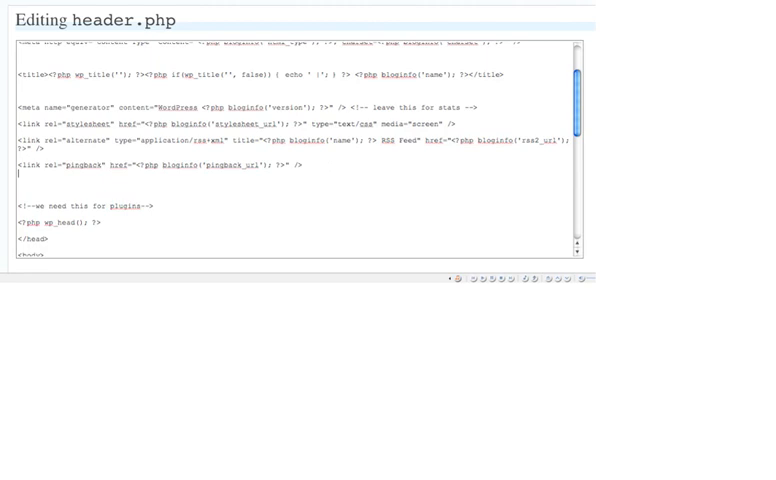
text(<link rel="shortcut icon "http://www.imnirvana.com/favicon.ico">)
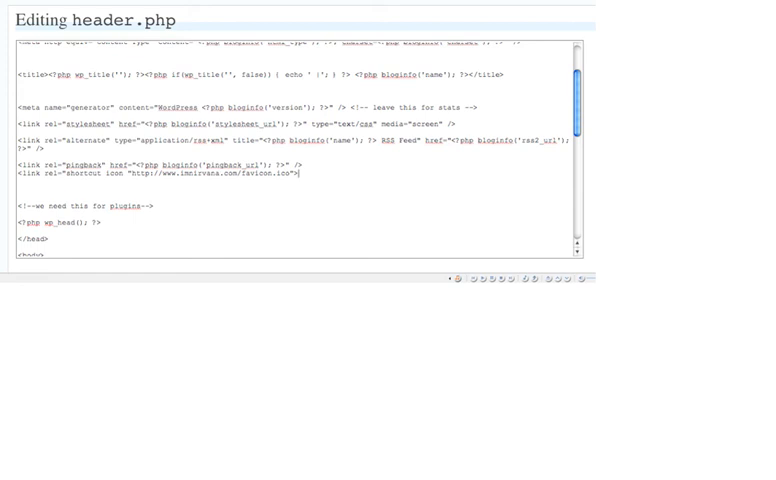
scroll(down, 3)
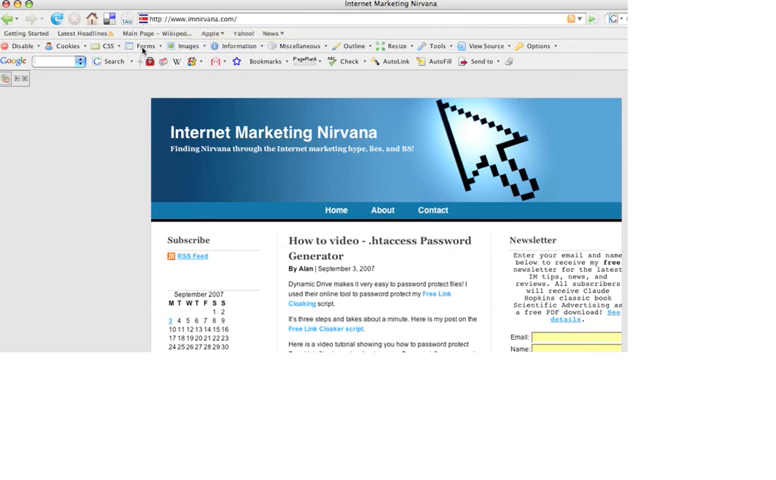
mouse_move(103, 132)
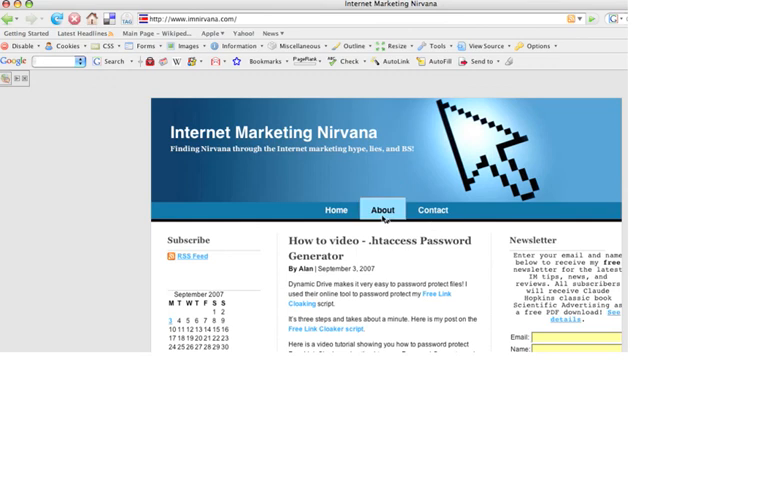
Visit About and Home, then open Internet Marketing Nirvana from MySites bookmarks to check the flag favicon
click(382, 210)
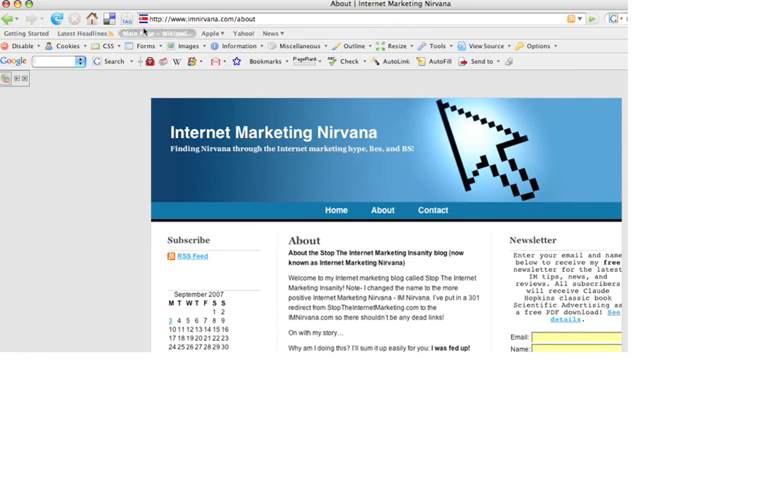
mouse_move(140, 33)
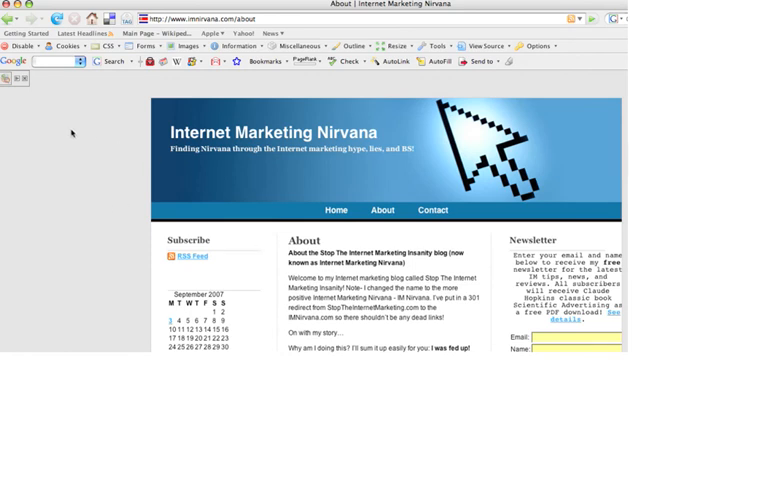
mouse_move(156, 33)
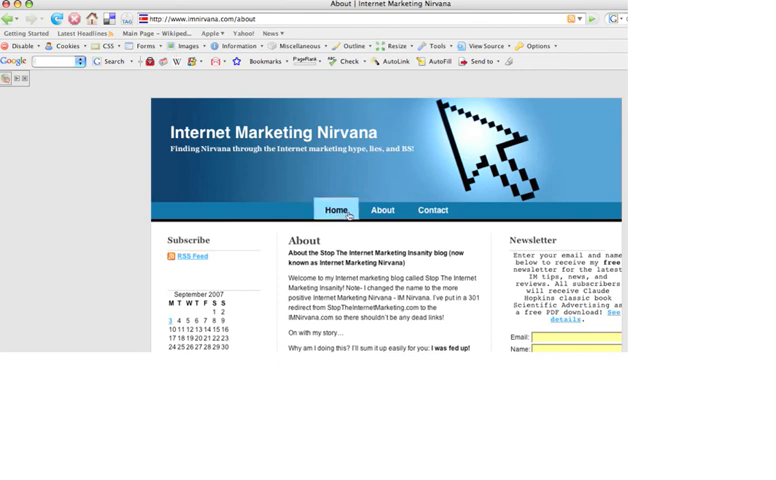
click(335, 210)
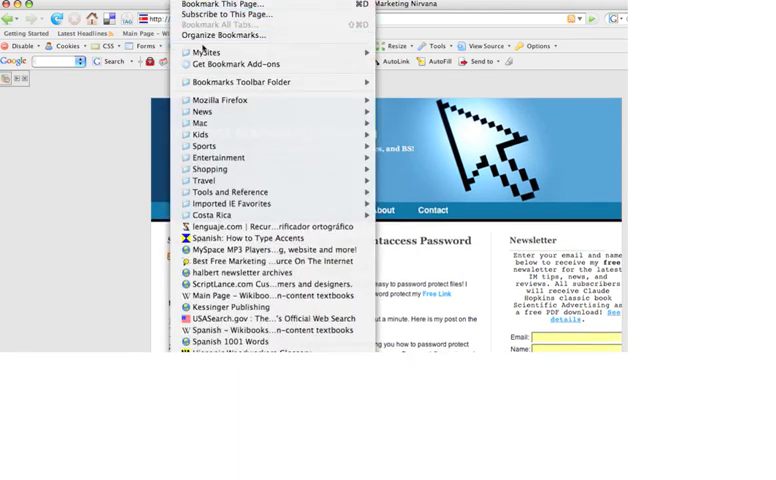
mouse_move(204, 51)
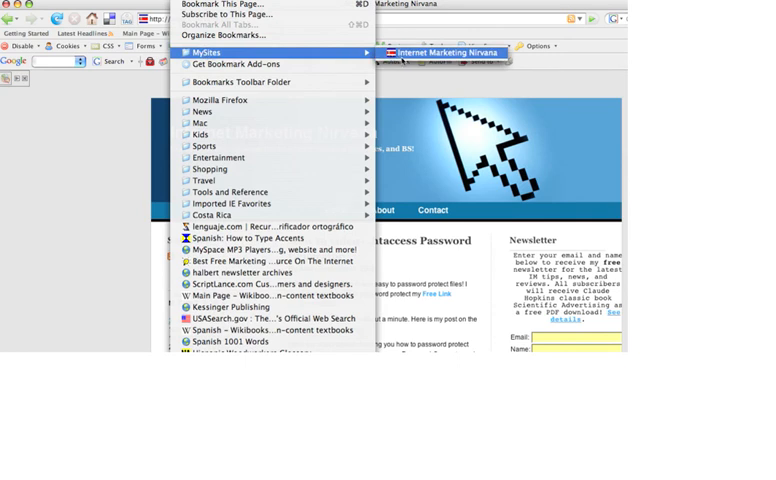
click(442, 52)
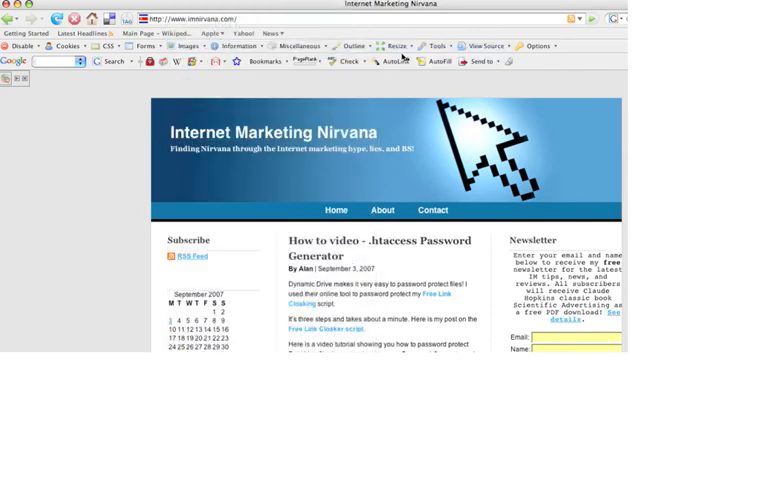